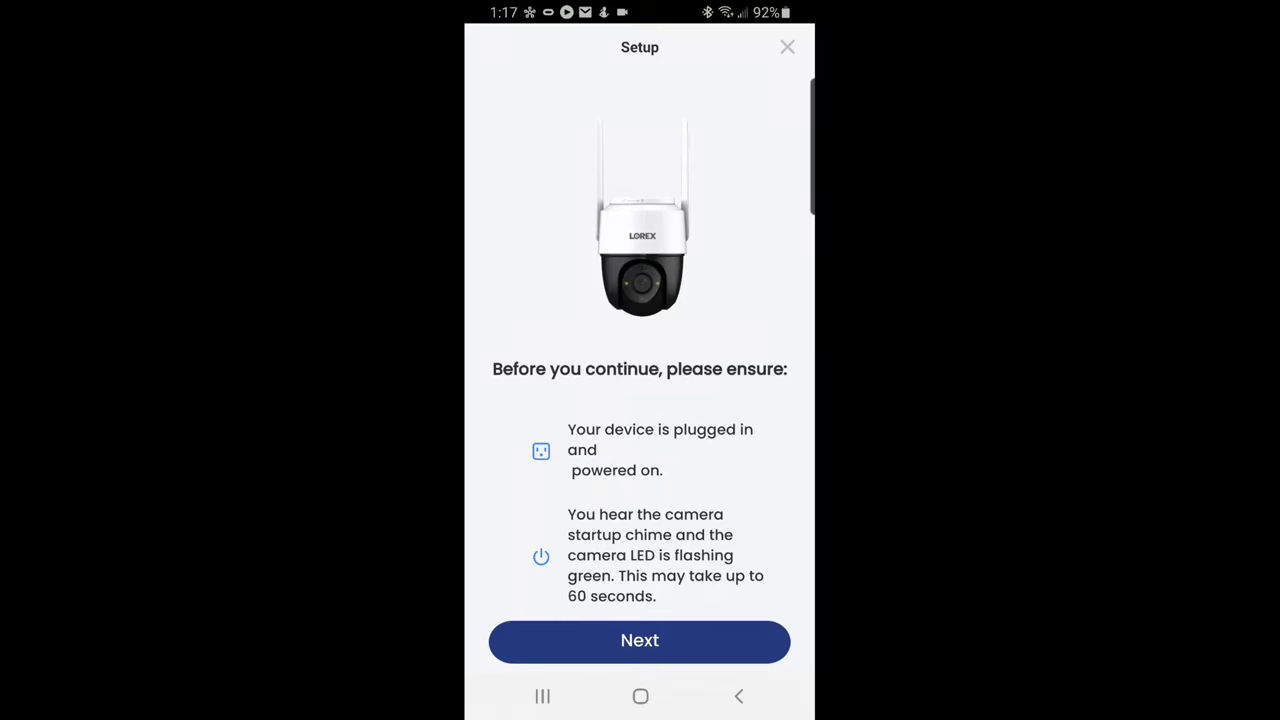
Confirm the camera is powered on and join its temporary Wi-Fi hotspot
left_click(640, 640)
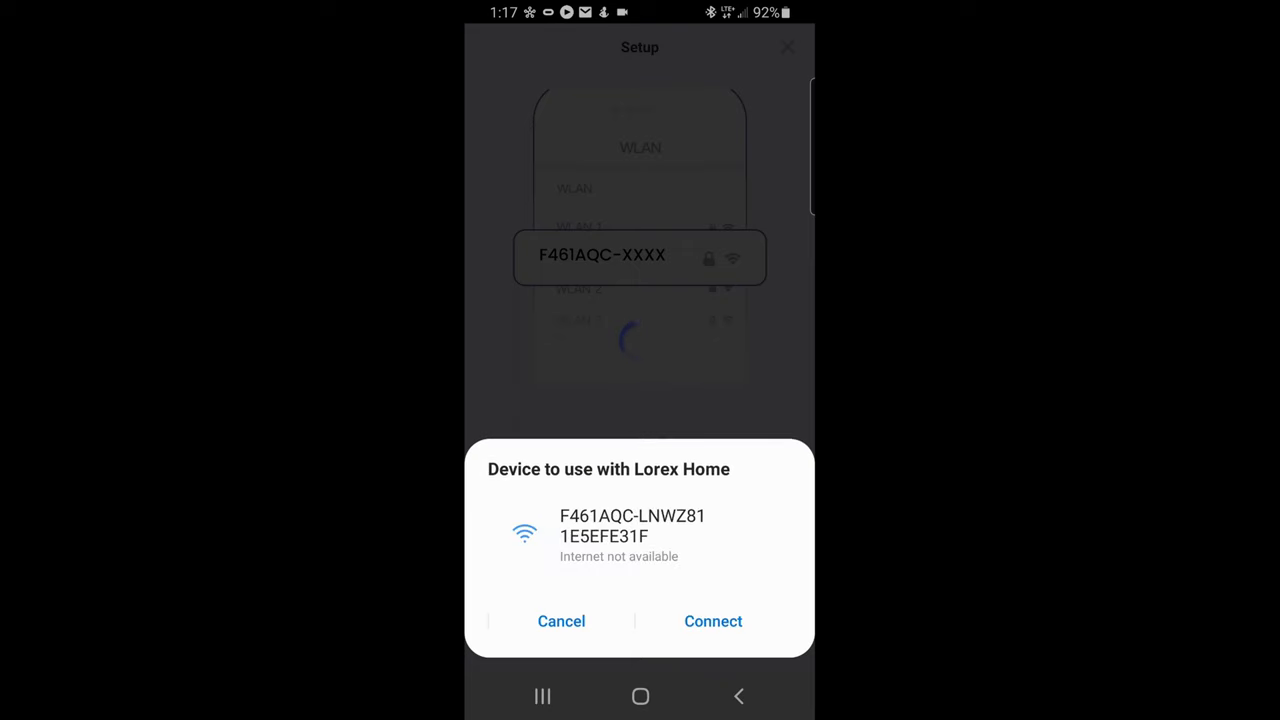
left_click(712, 620)
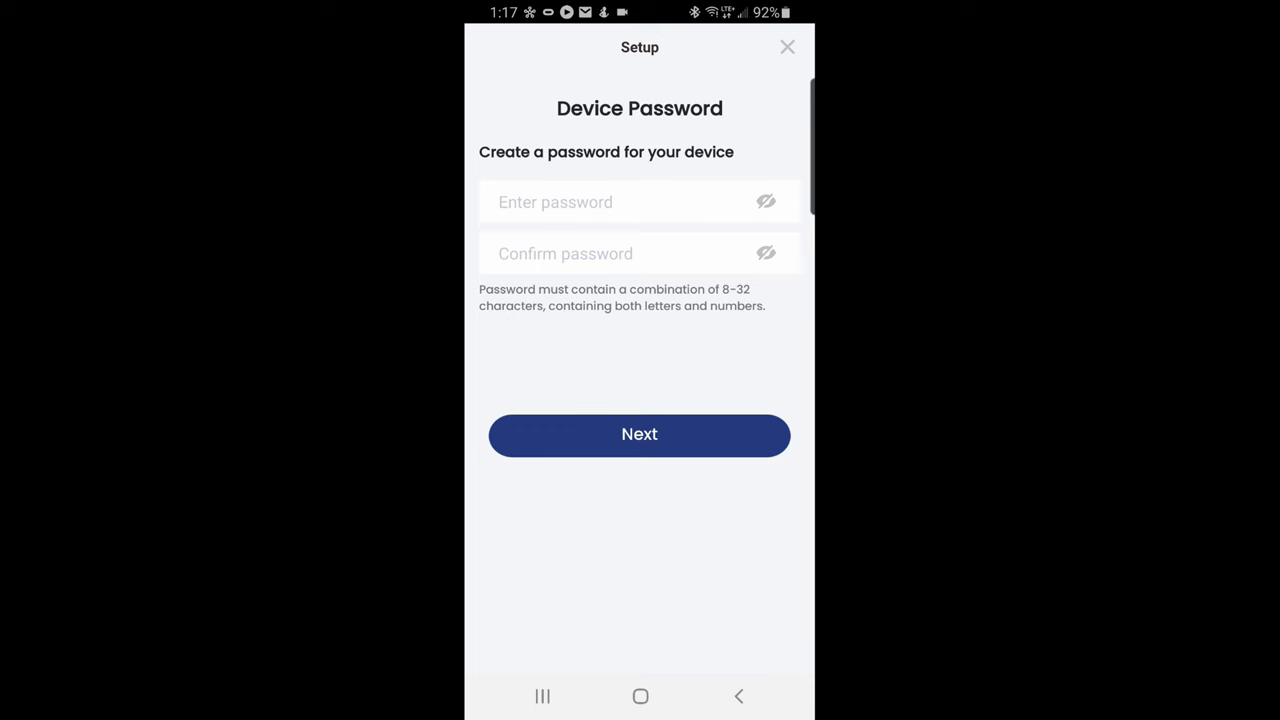
Create and confirm a device password so nearby Wi-Fi networks are listed
left_click(640, 202)
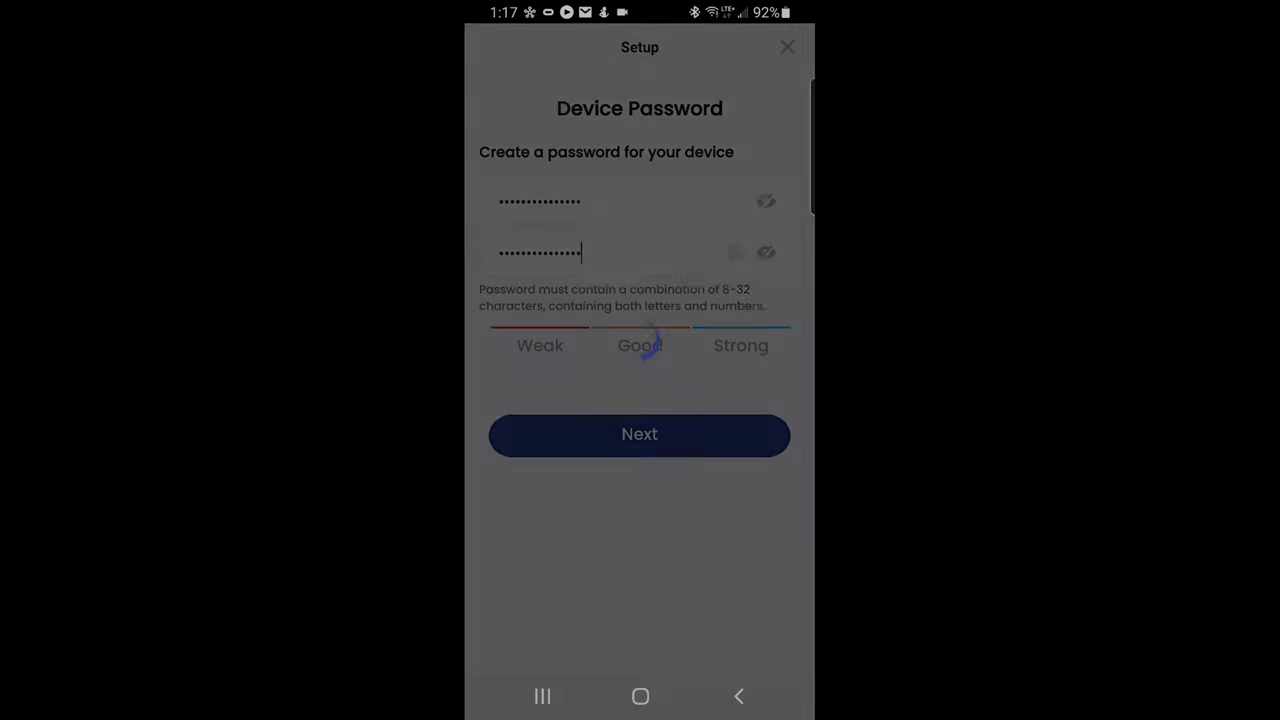
left_click(640, 434)
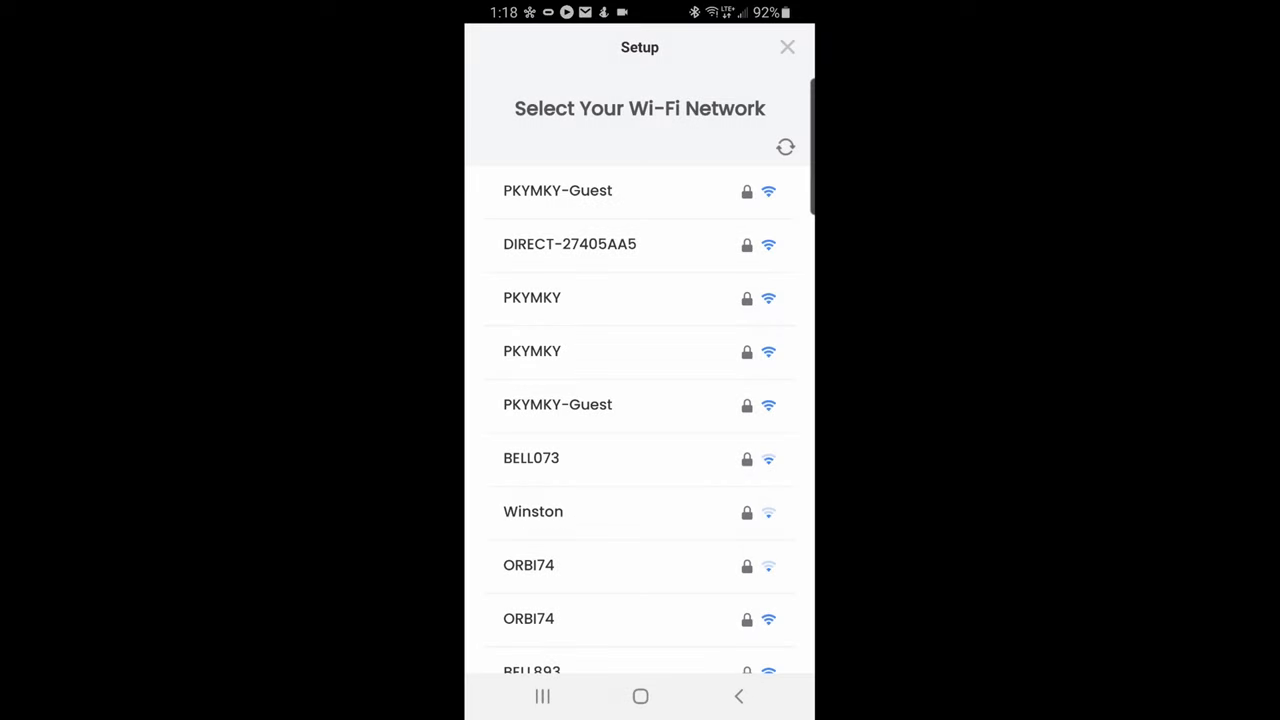
Connect the camera to the home Wi-Fi network using its saved password
left_click(532, 296)
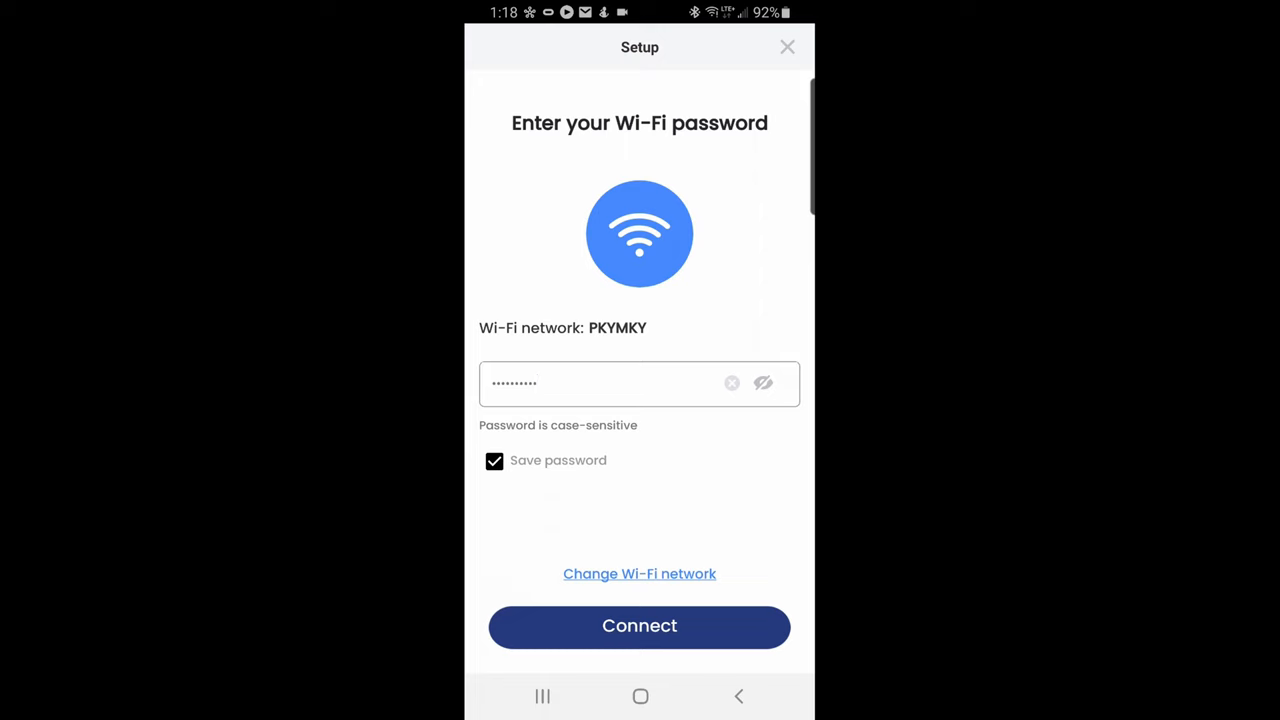
left_click(640, 626)
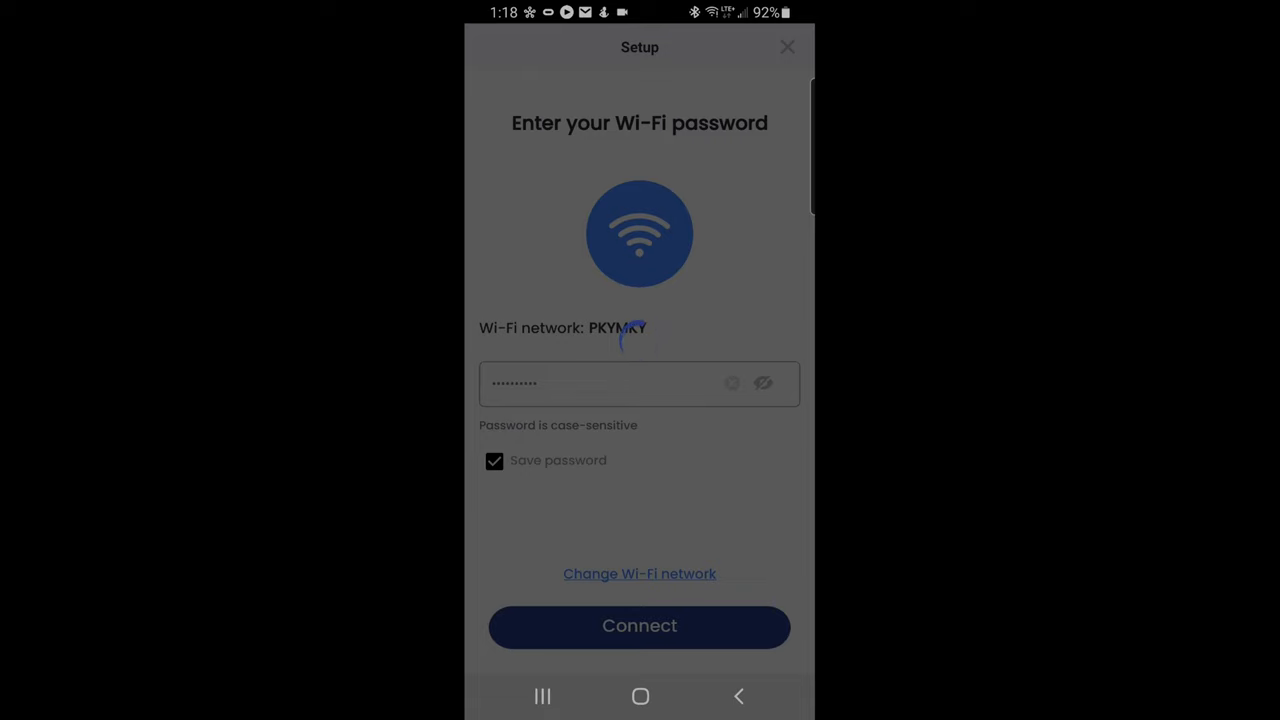
left_click(640, 624)
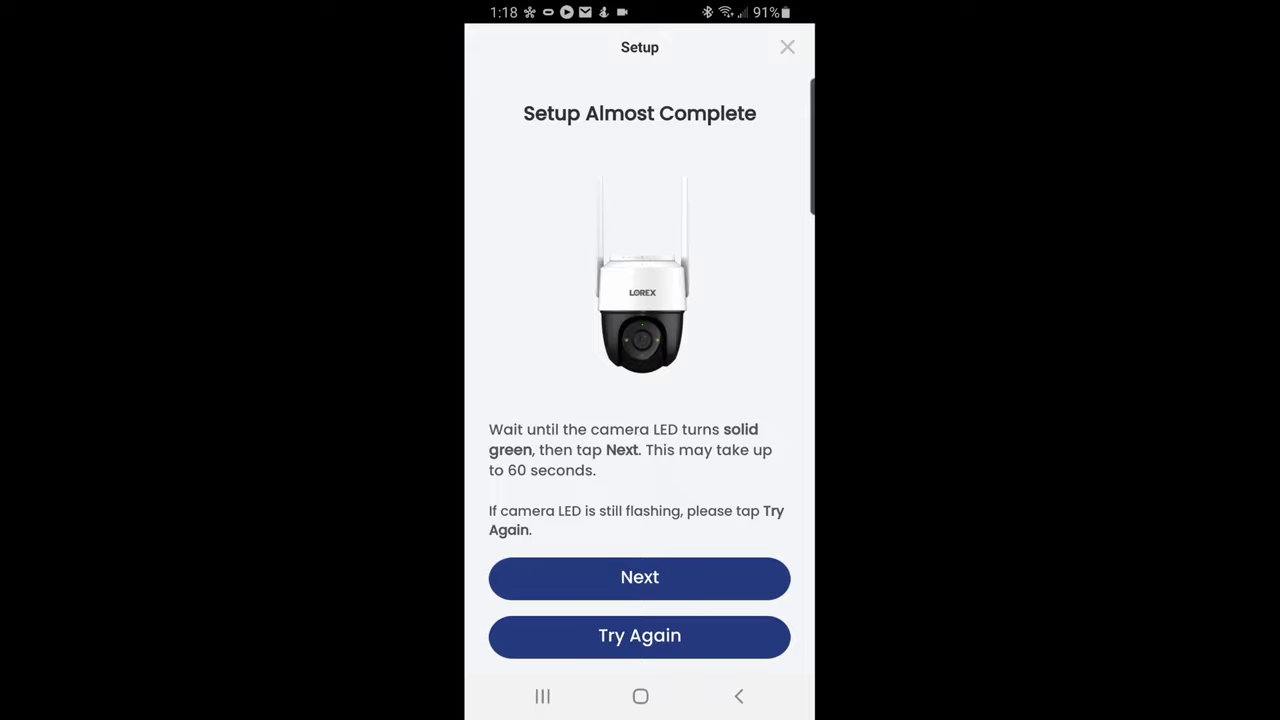
Continue once the LED is solid green so the camera is reported as added
left_click(640, 578)
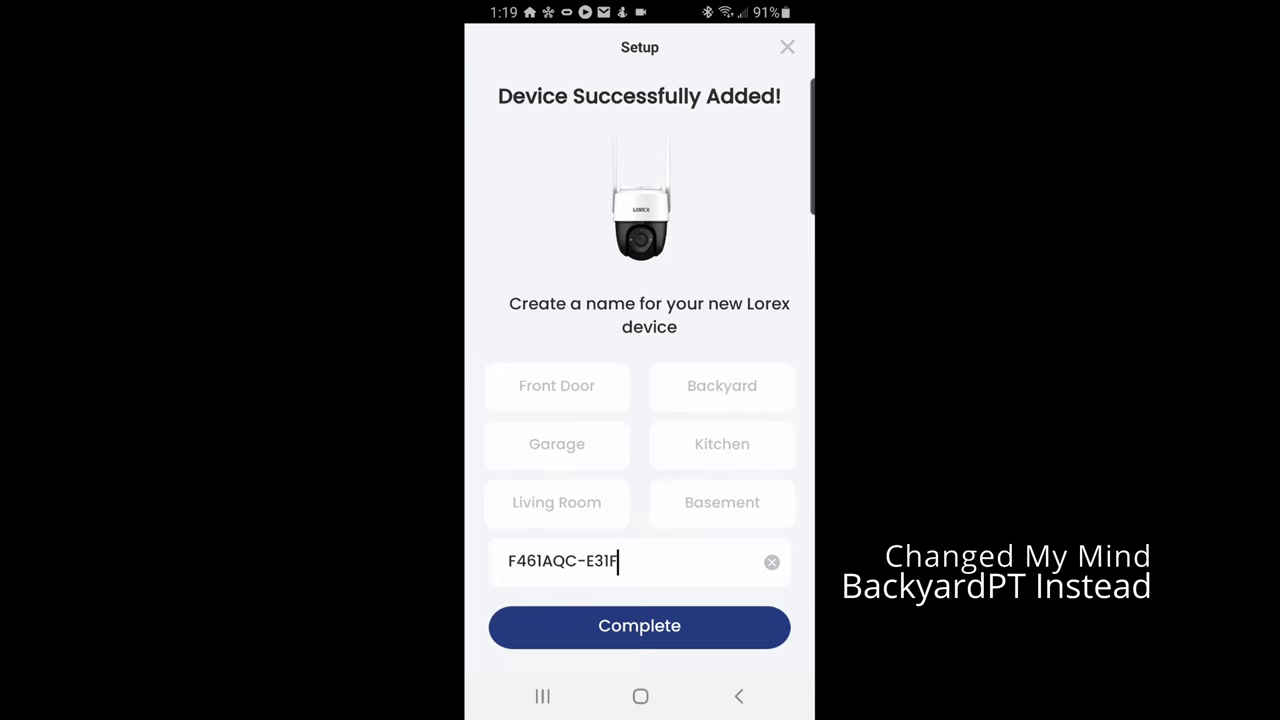
Name the new camera 'Garage PT' using the Garage preset plus ' PT'
left_click(556, 444)
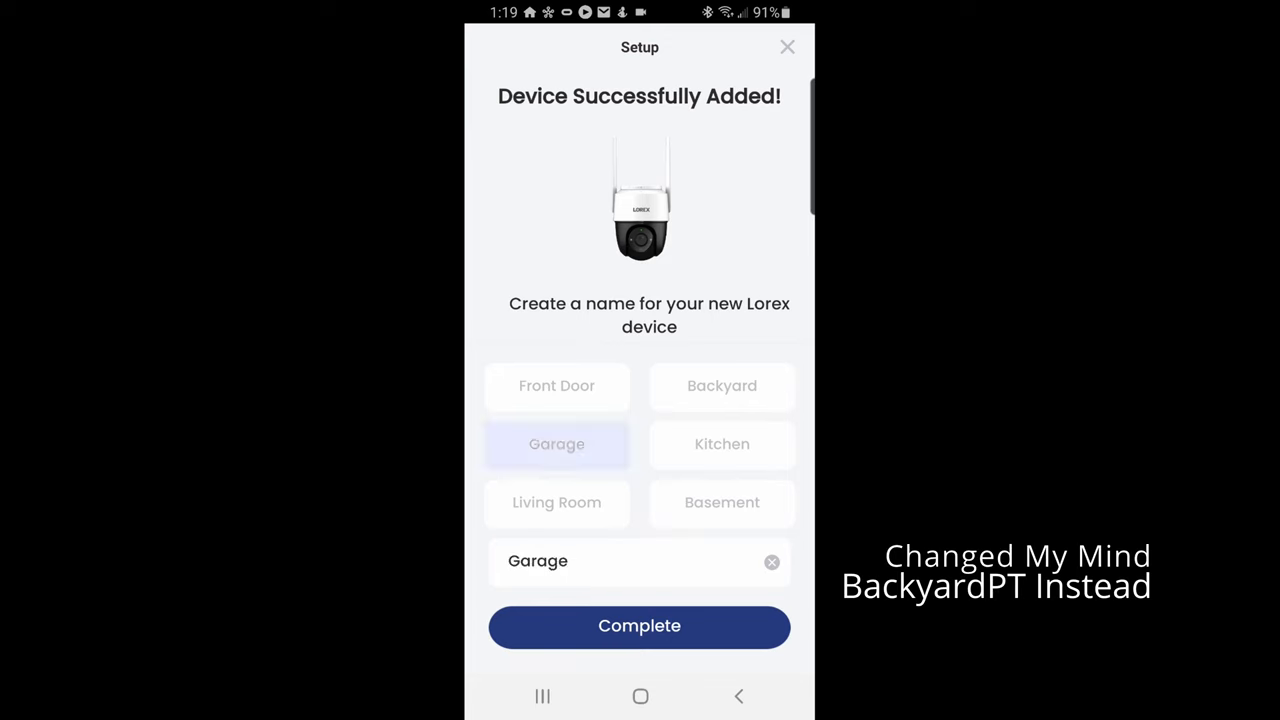
left_click(640, 560)
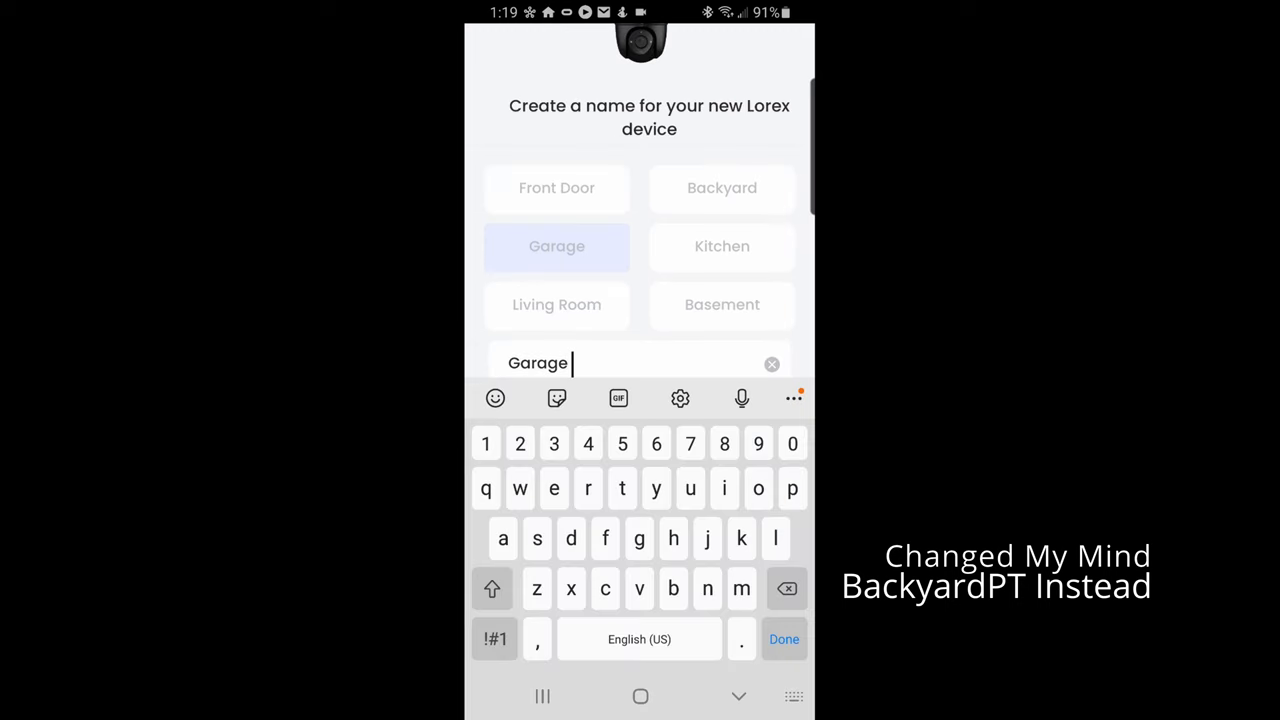
type("P")
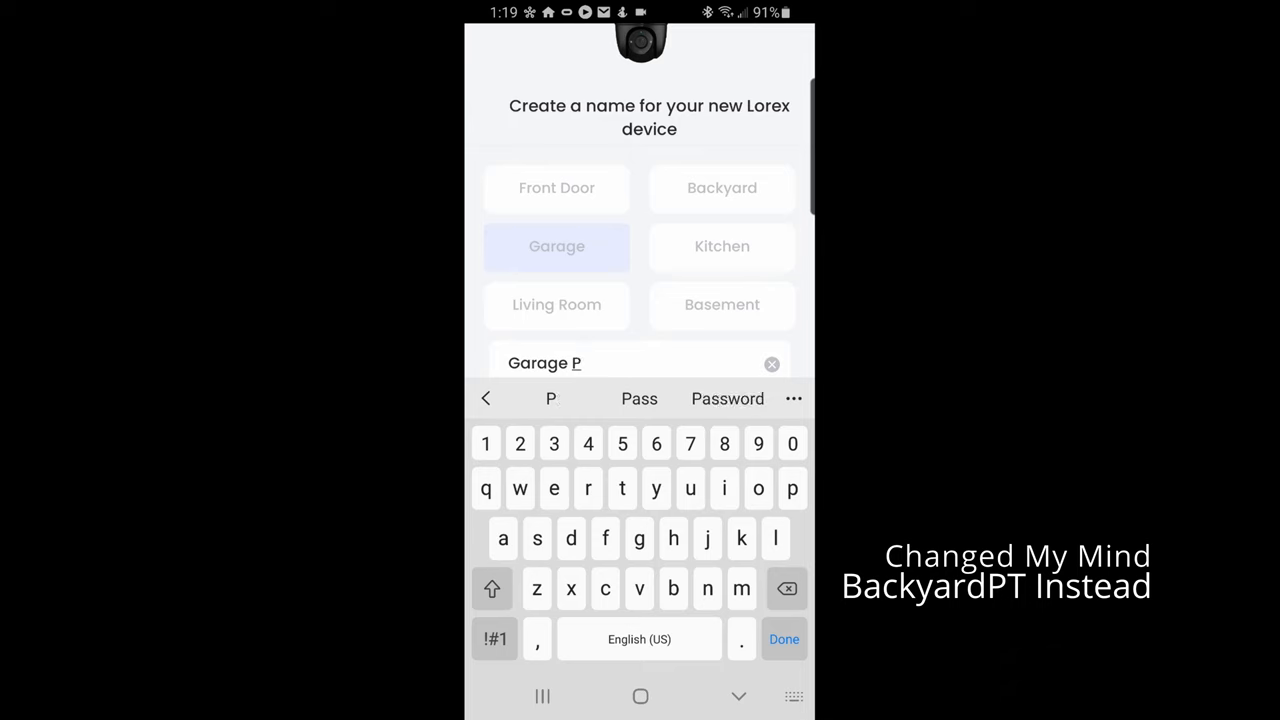
type("T")
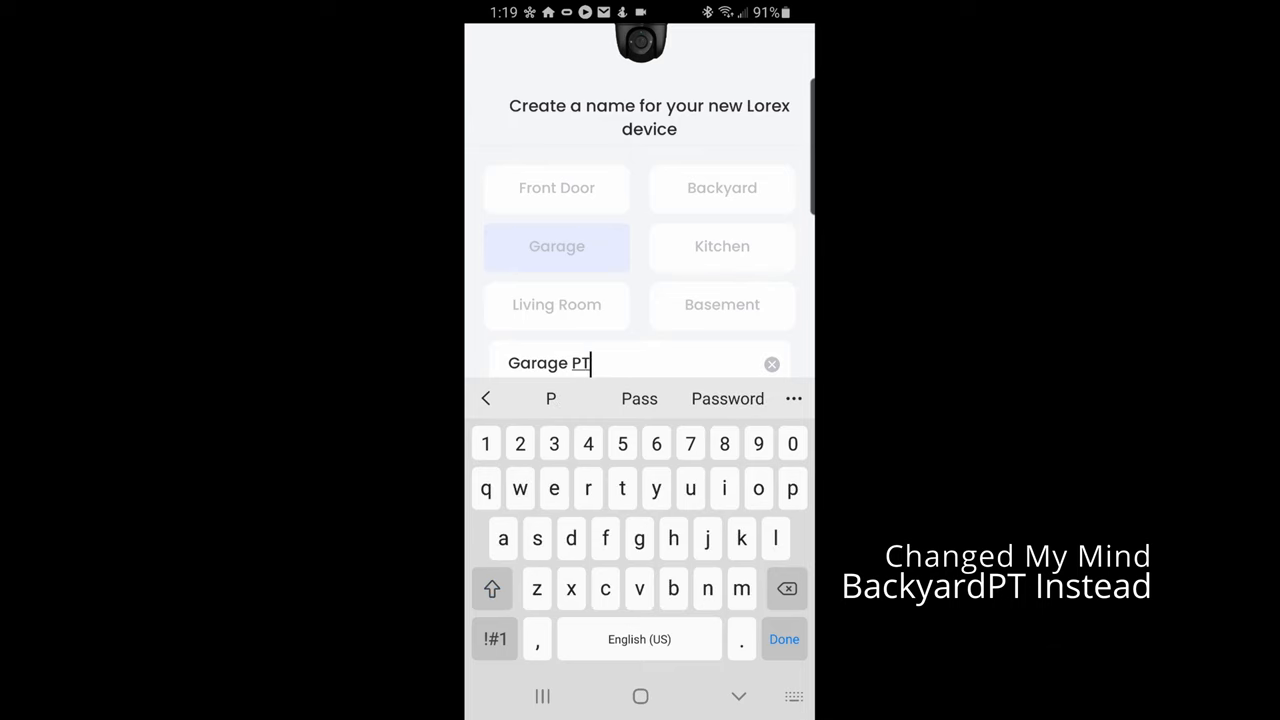